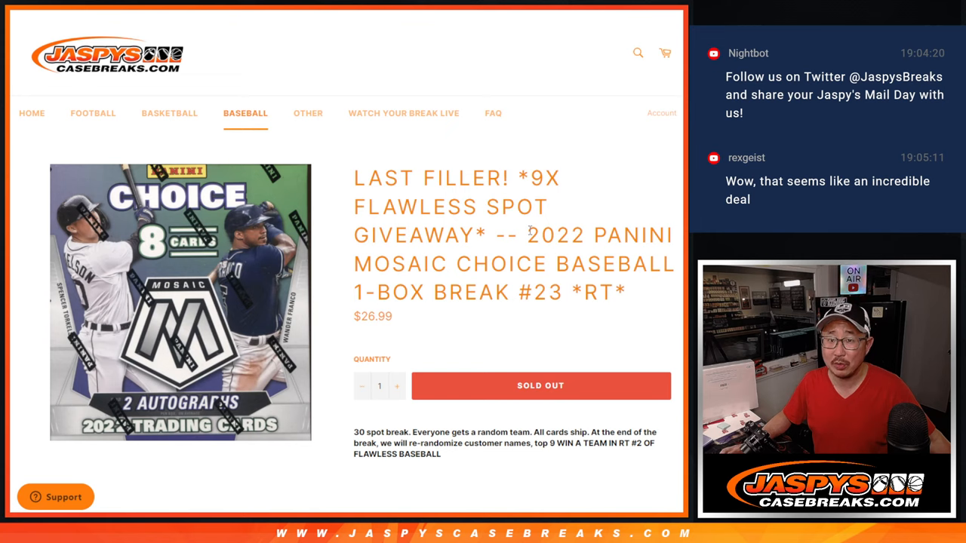
Go from the Mosaic Choice break listing to randomizing the 30 customer names
double_click(502, 264)
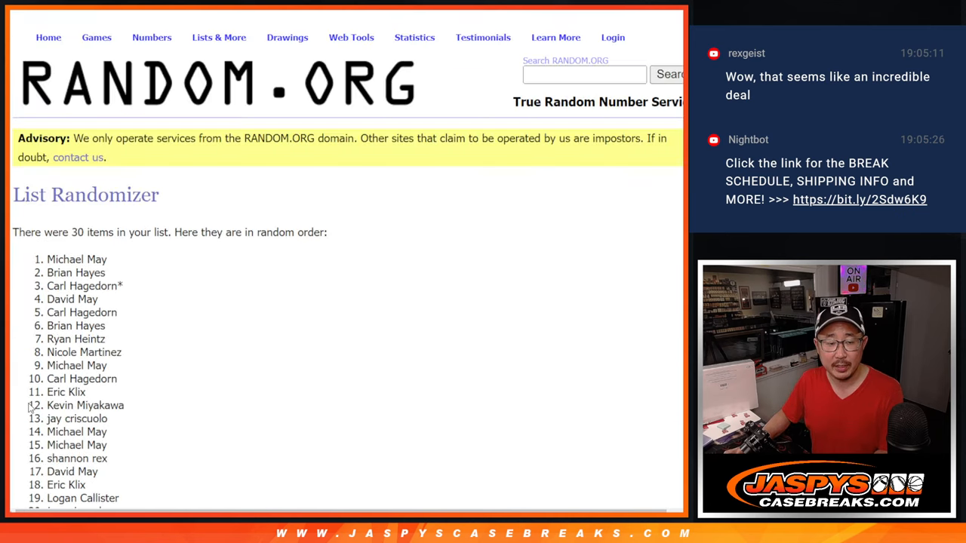
Reshuffle the 30 customer names several more times with Again!
scroll("down", 3)
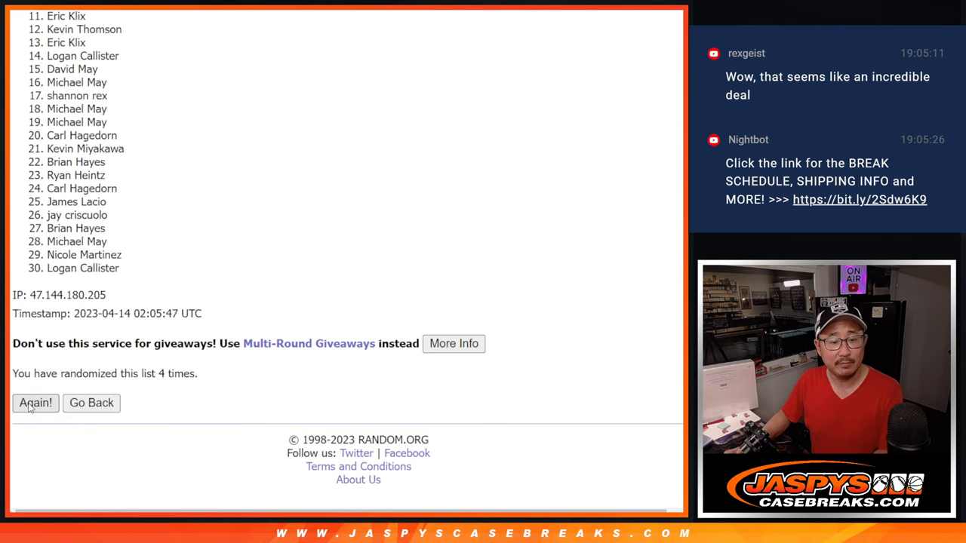
left_click(35, 404)
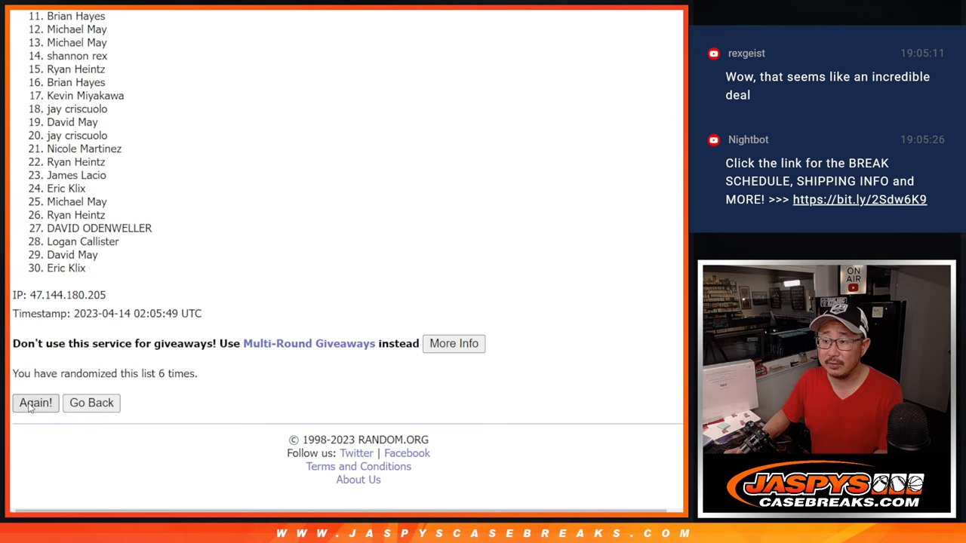
left_click(35, 403)
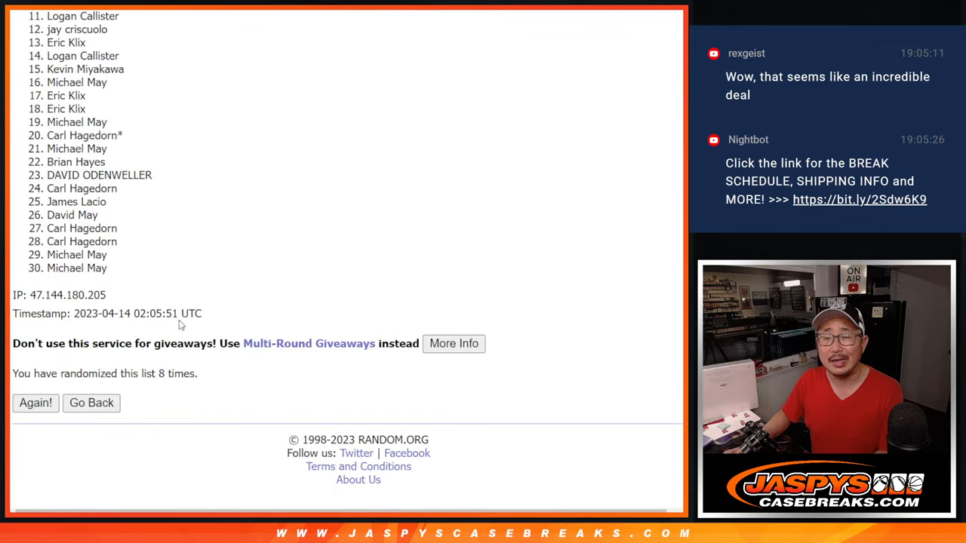
left_click(36, 403)
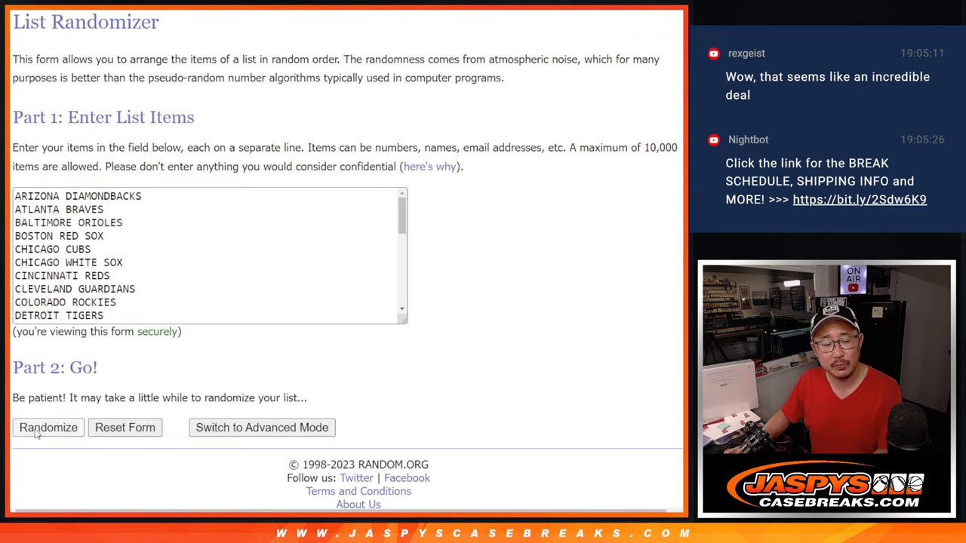
Randomize the 30 MLB teams, reshuffle twice, and review the final team order for copying
left_click(48, 429)
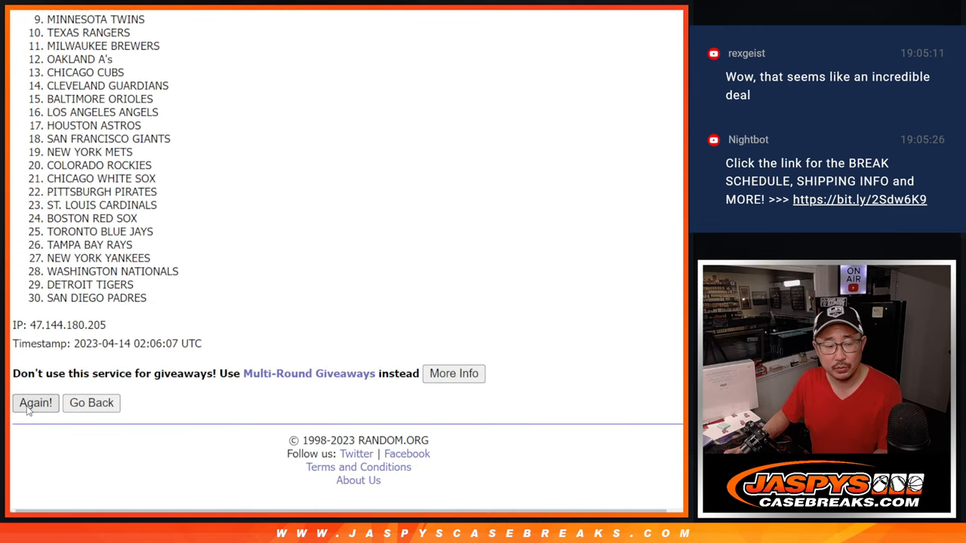
left_click(34, 404)
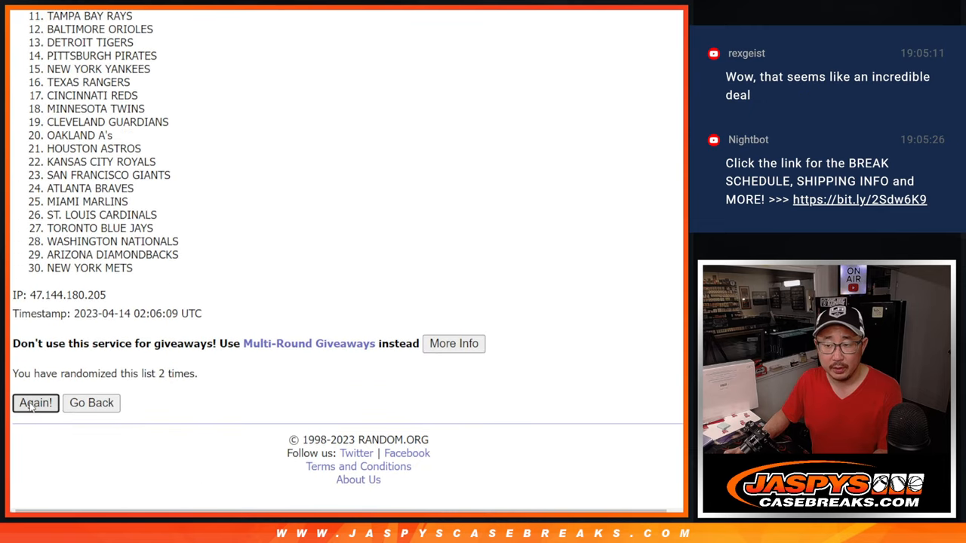
left_click(35, 403)
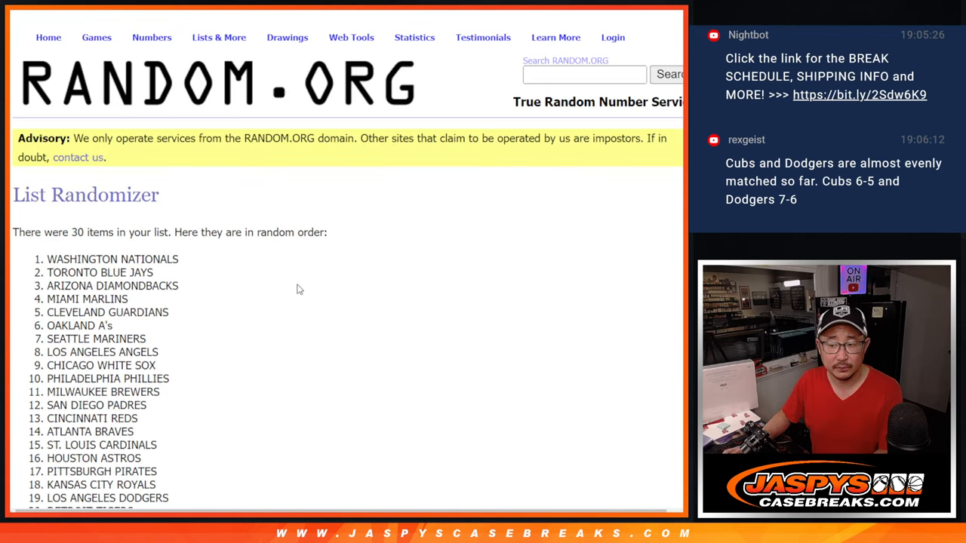
scroll("down", 3)
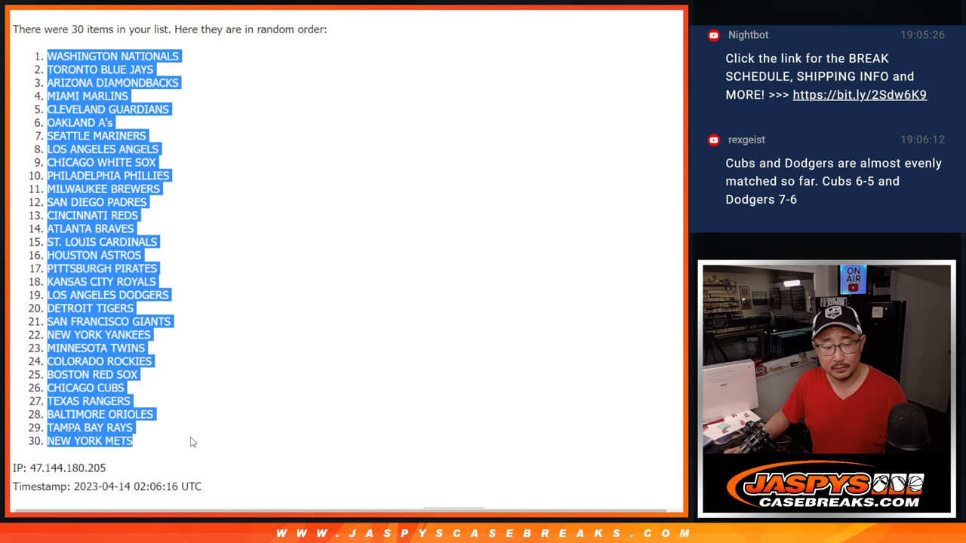
scroll("down", 3)
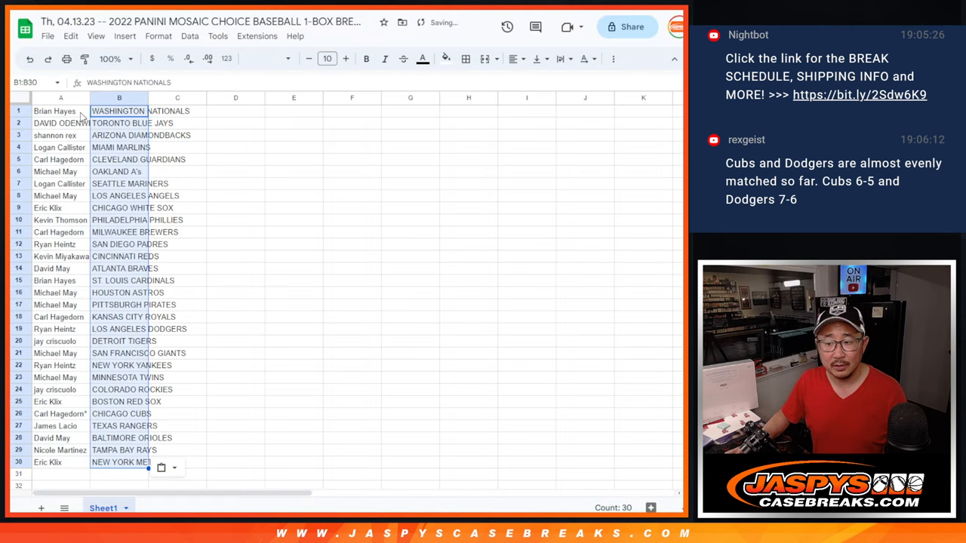
Style the name–team pairings in Comfortaa at 12 pt and zoom in to check them
left_click(272, 59)
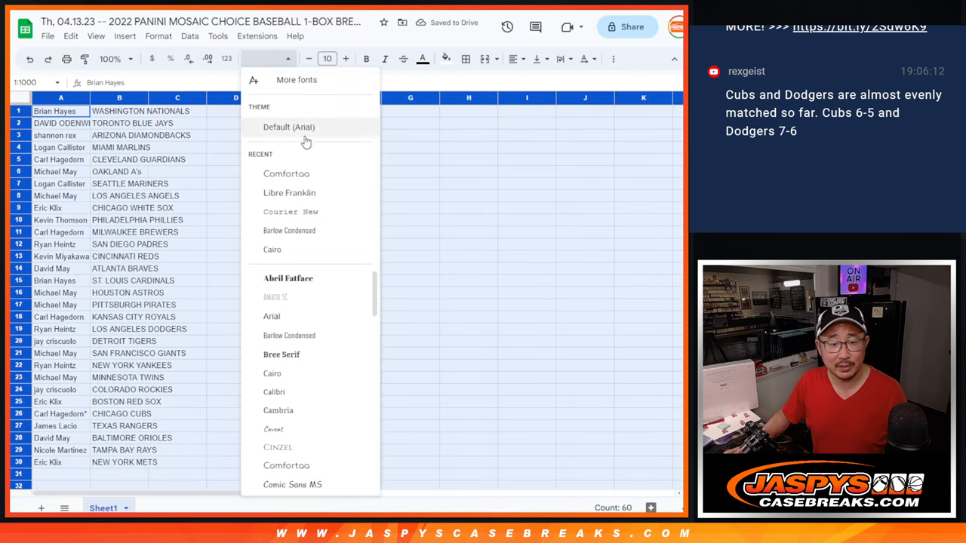
left_click(287, 173)
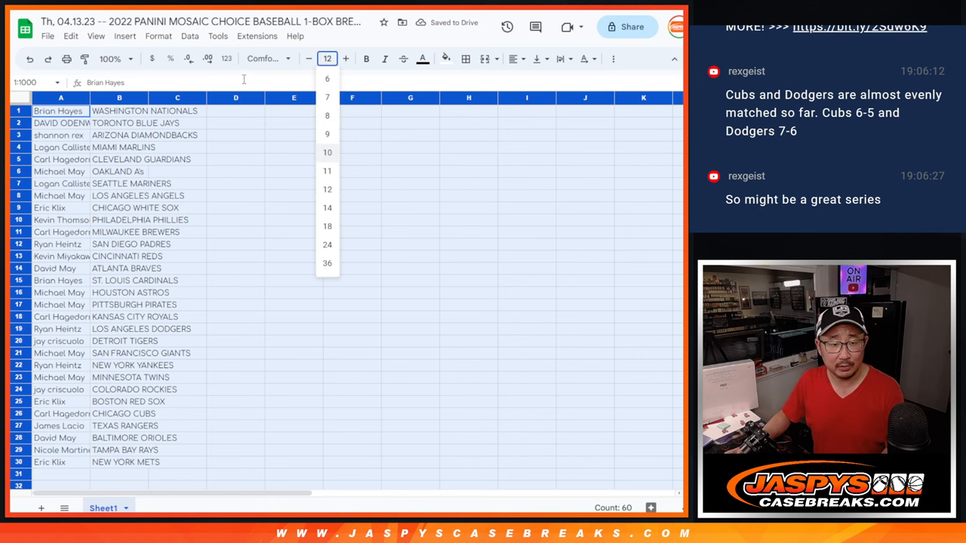
left_click(118, 59)
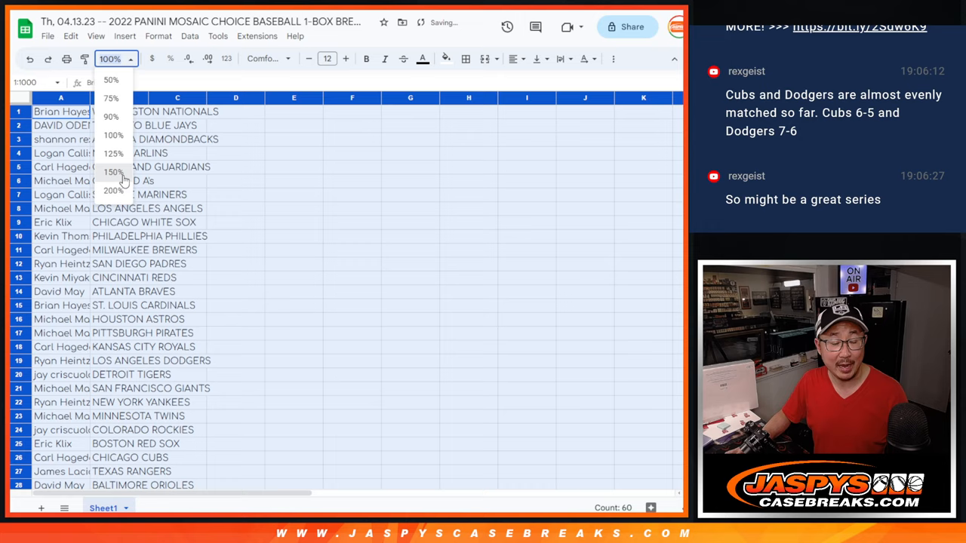
left_click(111, 172)
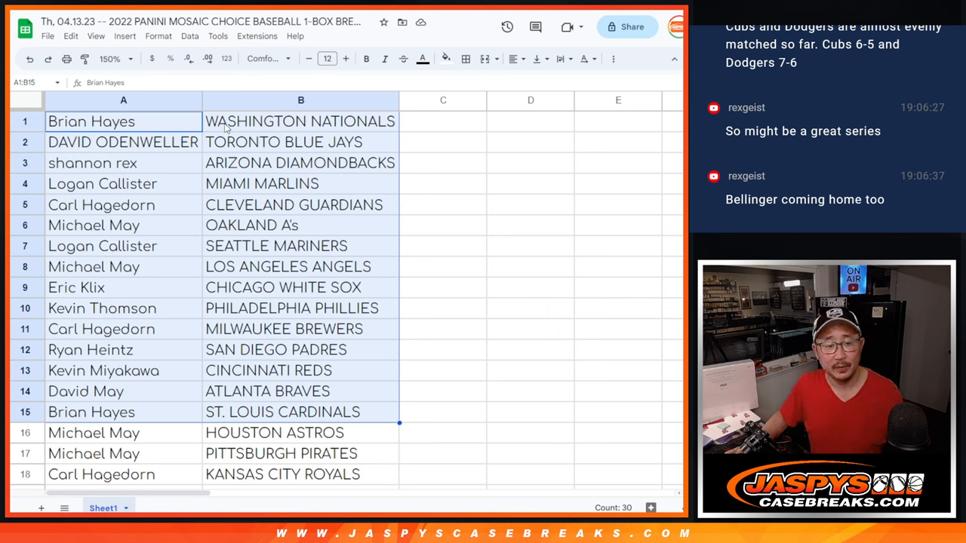
Sort the pairings alphabetically by team in column B and bring up border choices
scroll("down", 3)
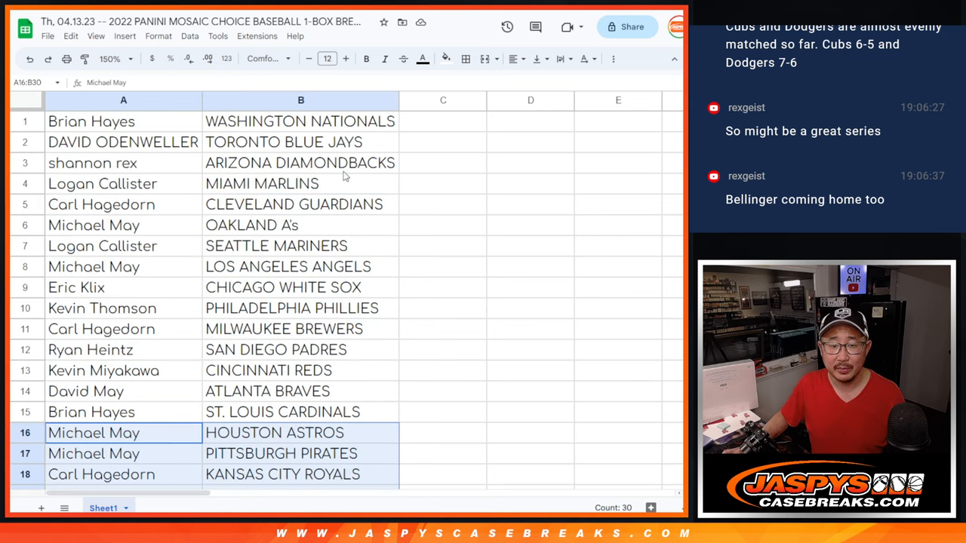
left_click(118, 59)
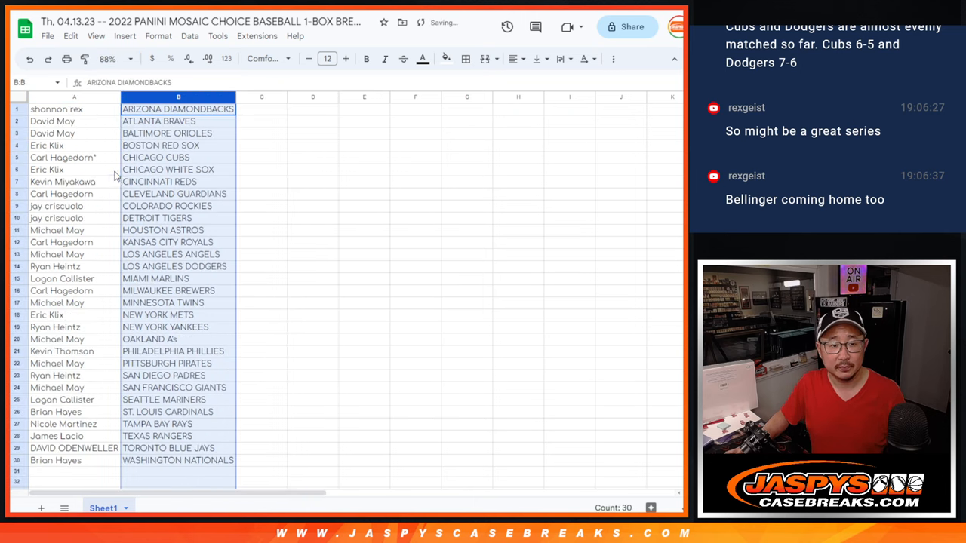
left_click(465, 58)
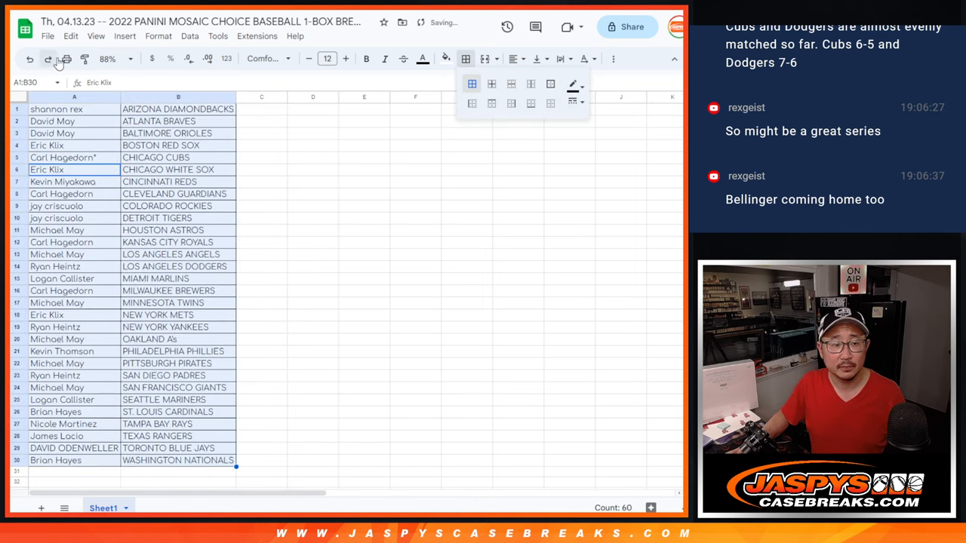
Border all pairing cells and print the sheet on one portrait Letter page, fit to width
left_click(66, 59)
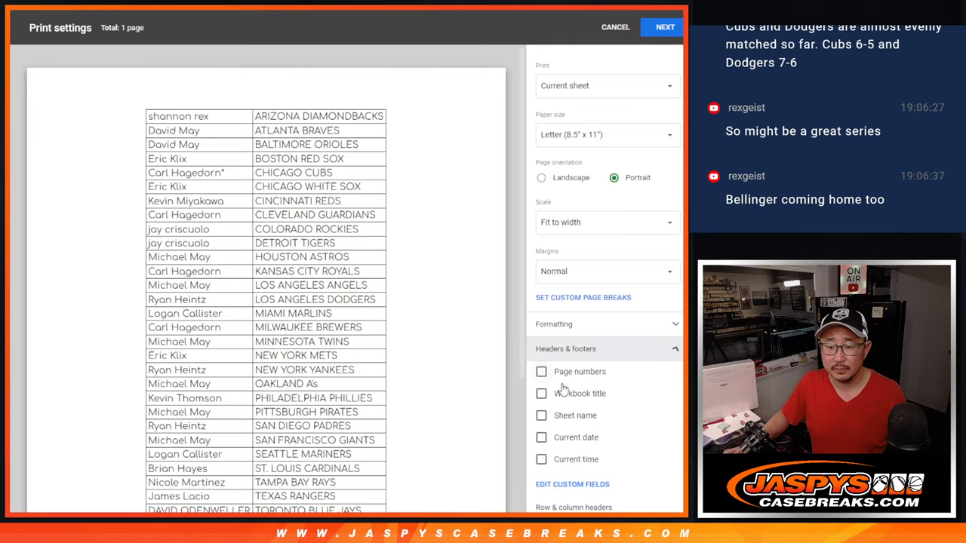
left_click(662, 27)
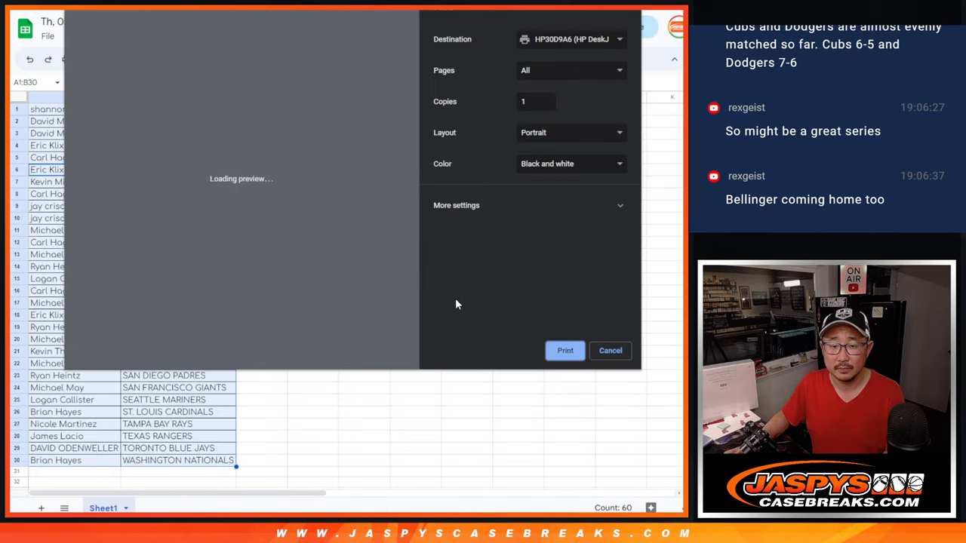
left_click(610, 351)
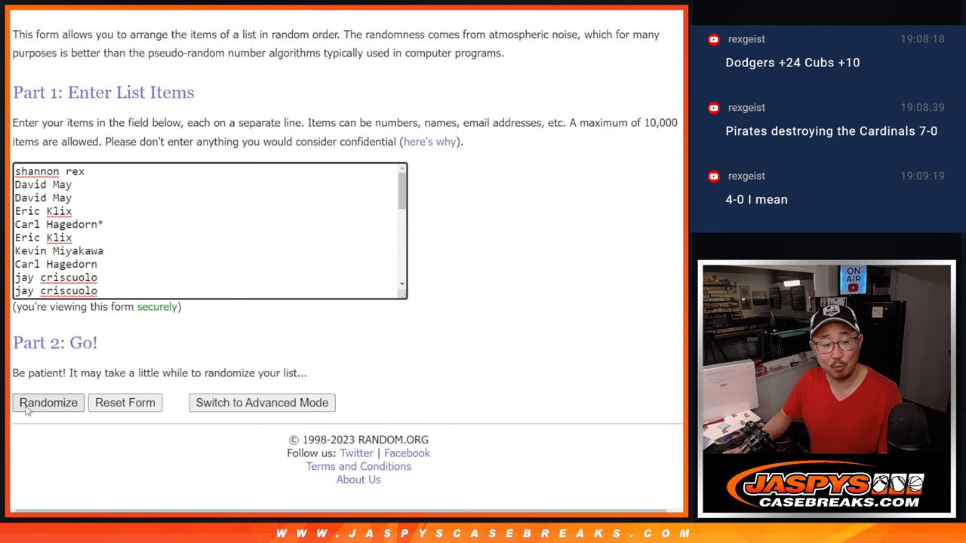
Randomize the giveaway names, reshuffle twice, and highlight the top nine entries
left_click(49, 403)
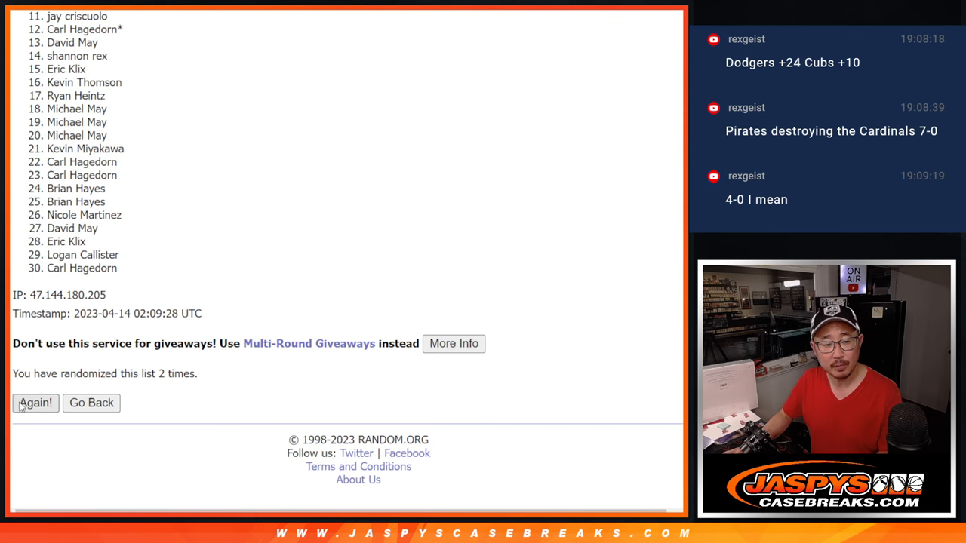
left_click(34, 403)
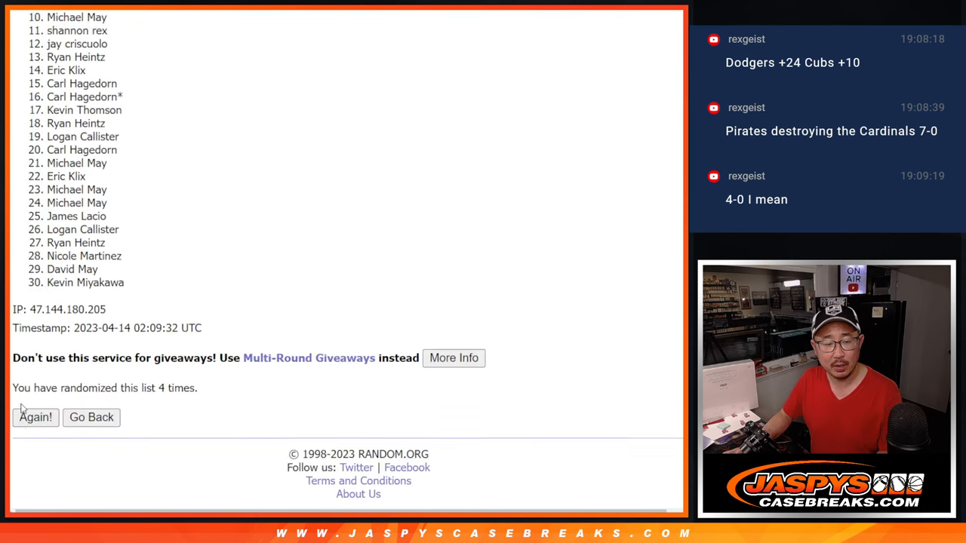
left_click(34, 416)
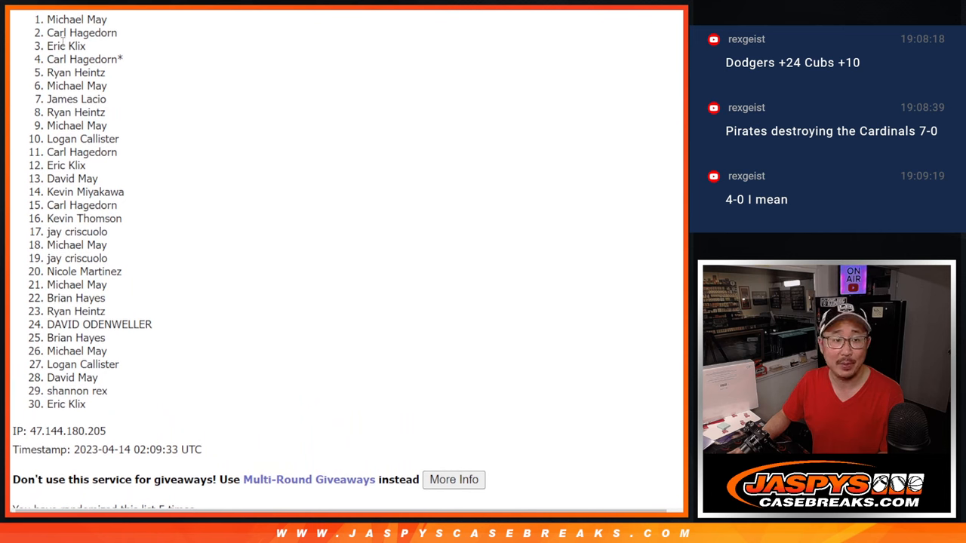
left_click_drag(58, 19, 113, 112)
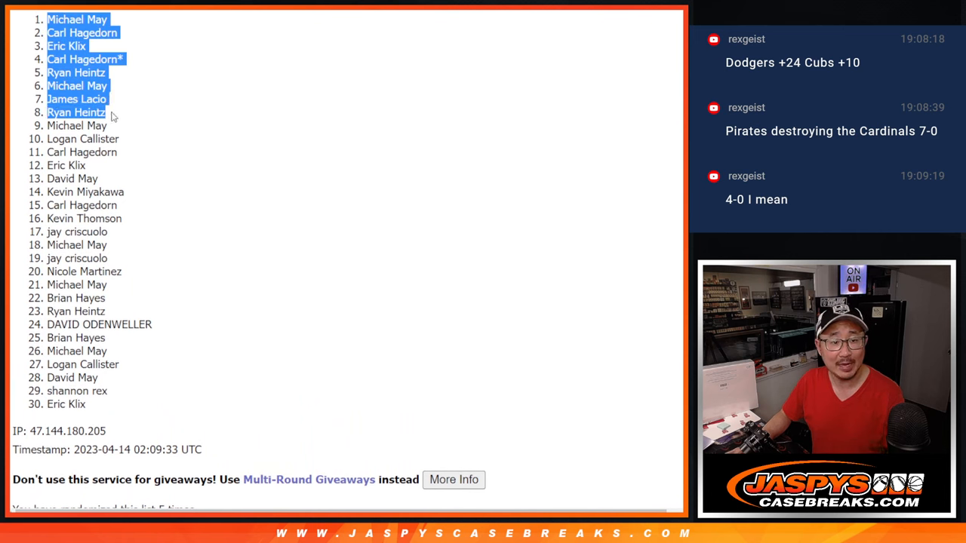
left_click(113, 121)
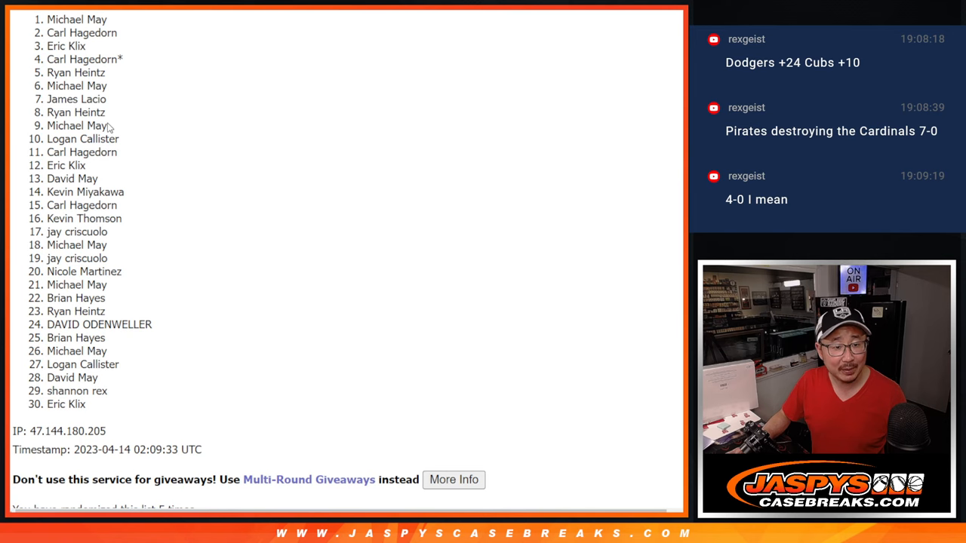